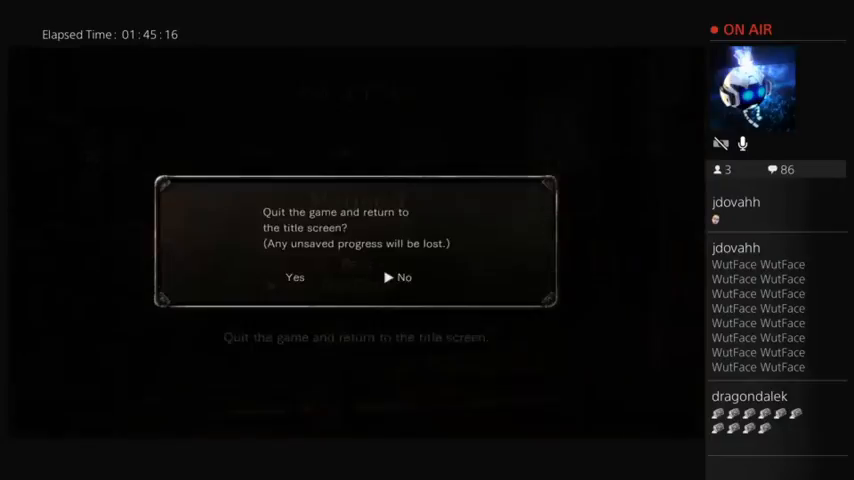
{"action": "left_click", "coordinate": [294, 276]}
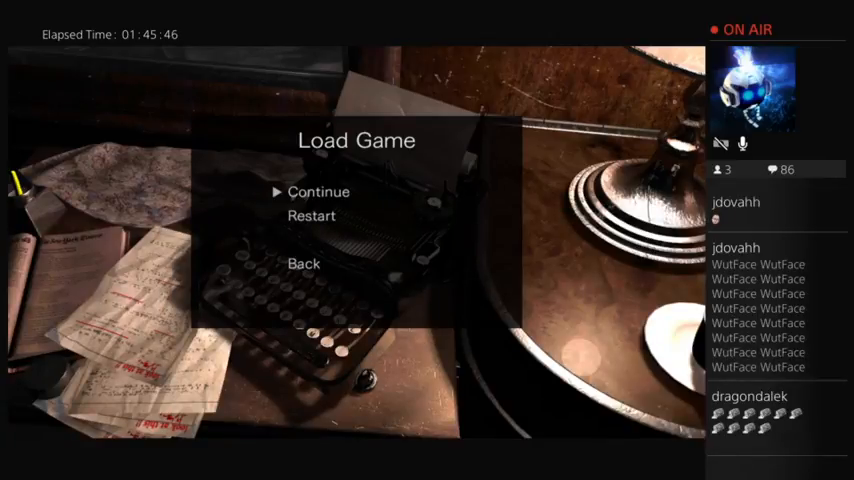
{"action": "left_click", "coordinate": [318, 192]}
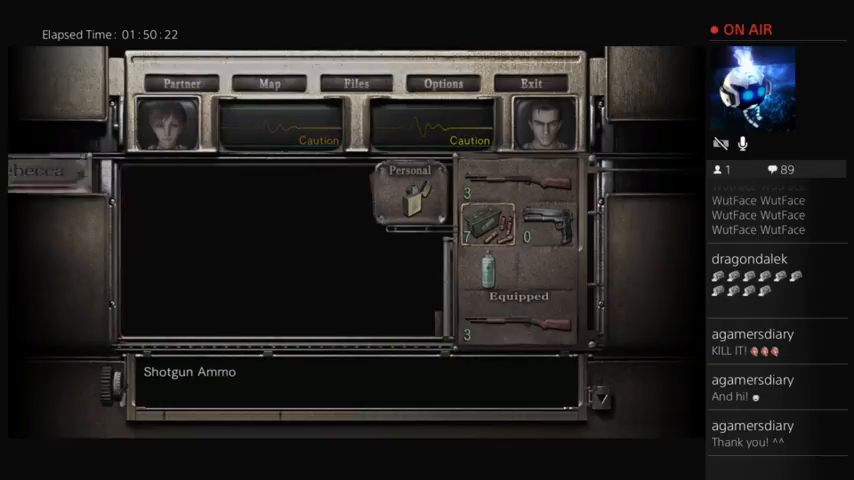
{"action": "left_click", "coordinate": [182, 84]}
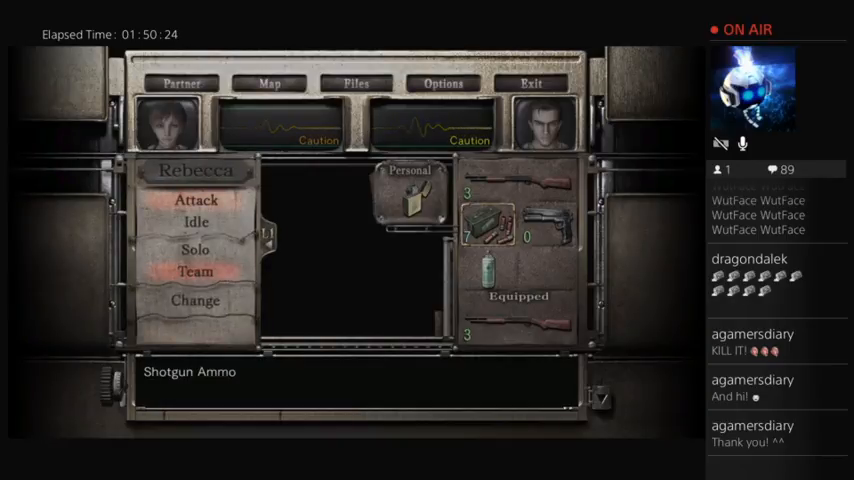
{"action": "left_click", "coordinate": [488, 220]}
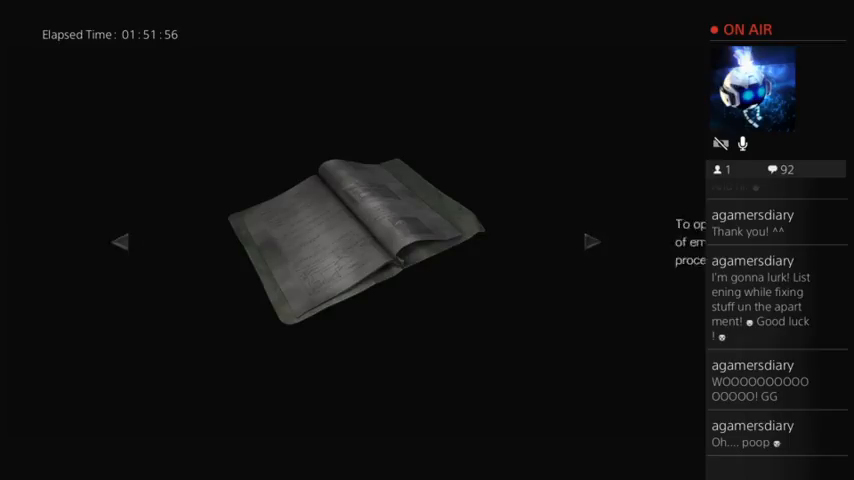
{"action": "left_click", "coordinate": [592, 240]}
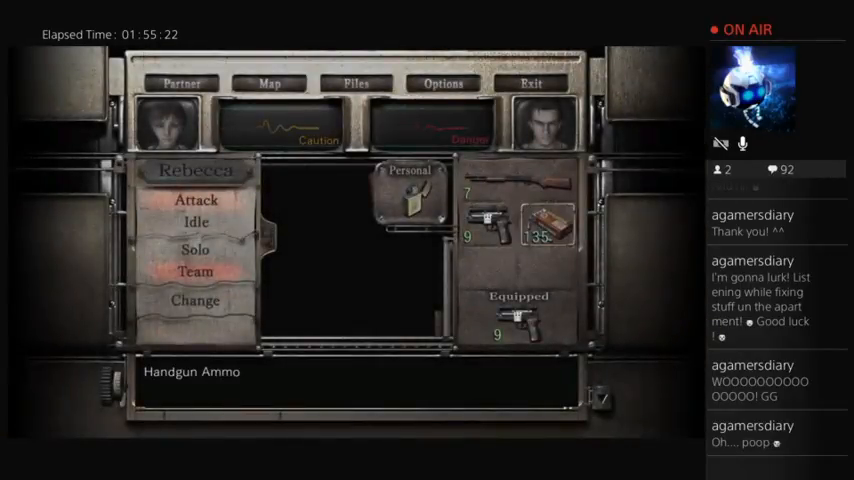
{"action": "left_click", "coordinate": [404, 200]}
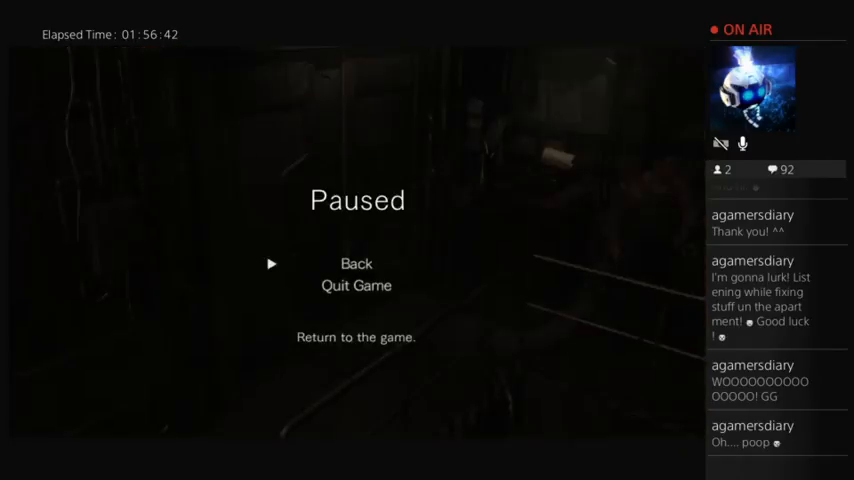
{"action": "left_click", "coordinate": [356, 264]}
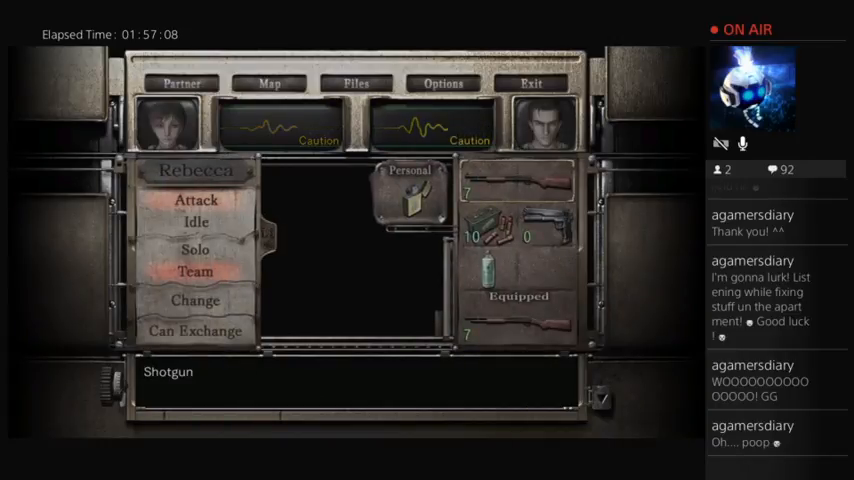
{"action": "left_click", "coordinate": [410, 304]}
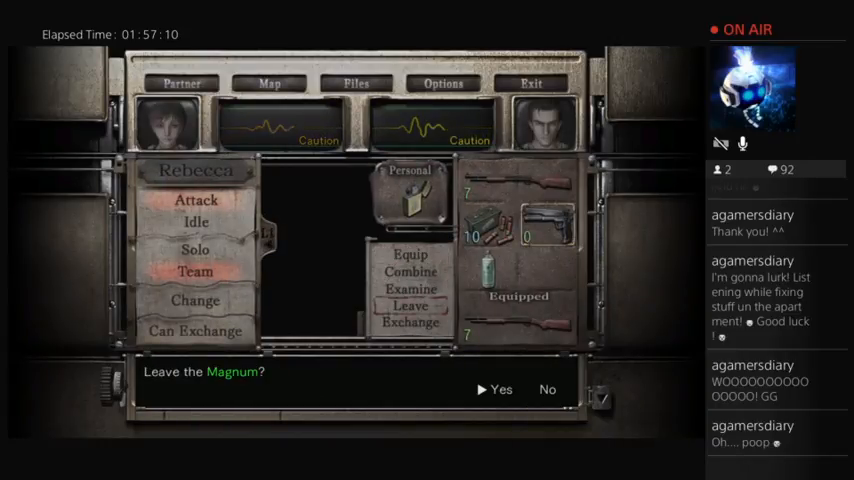
{"action": "left_click", "coordinate": [500, 388]}
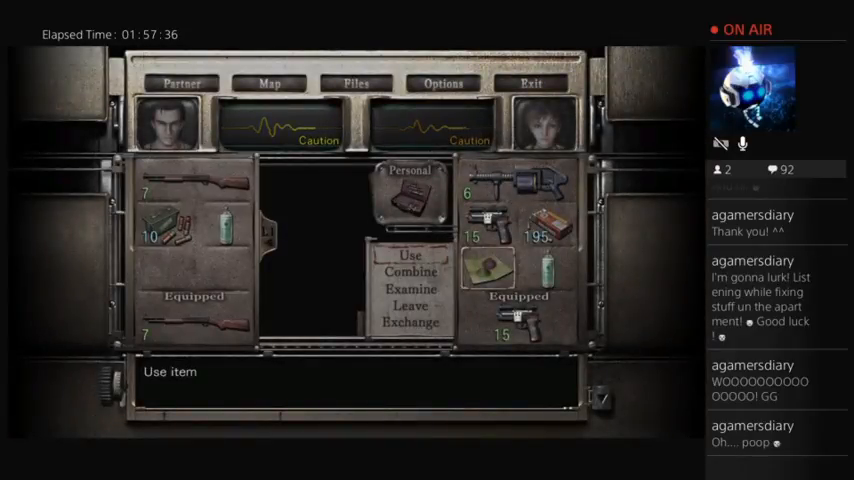
{"action": "left_click", "coordinate": [410, 256]}
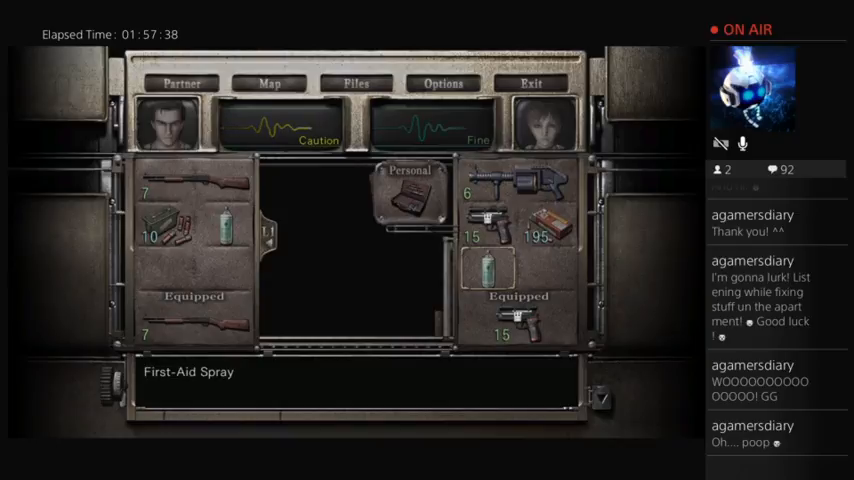